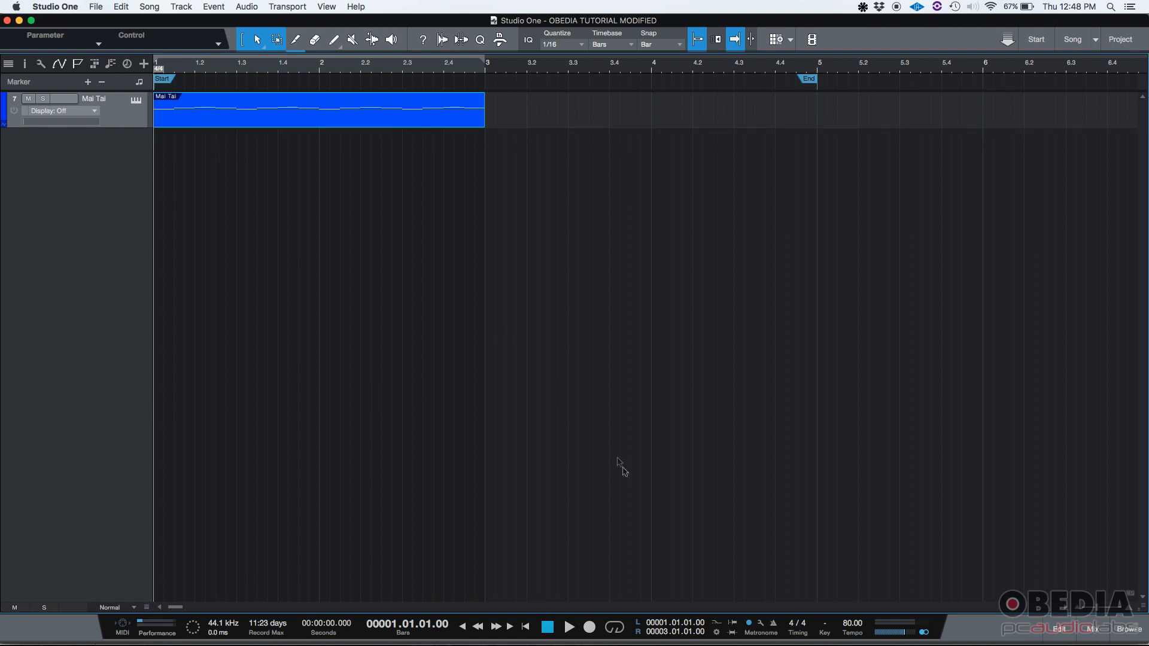
{"action": "mouse_move", "coordinate": [570, 627]}
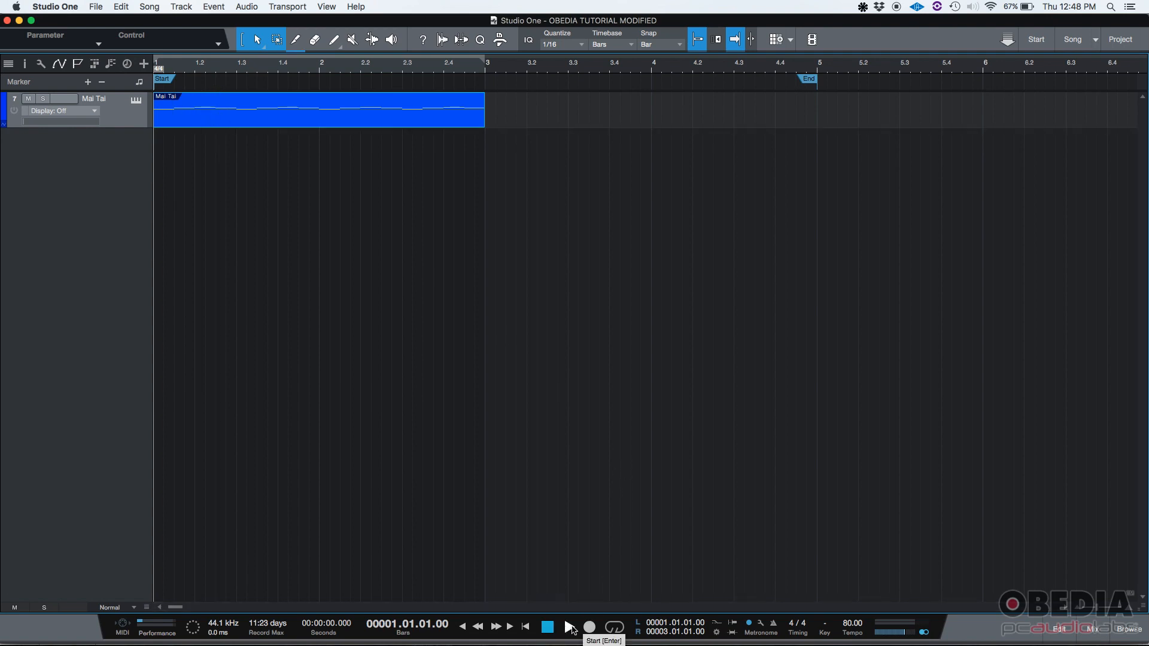
Audition the Mai Tai part, then stop and return playback to the song start
{"action": "left_click", "coordinate": [567, 626]}
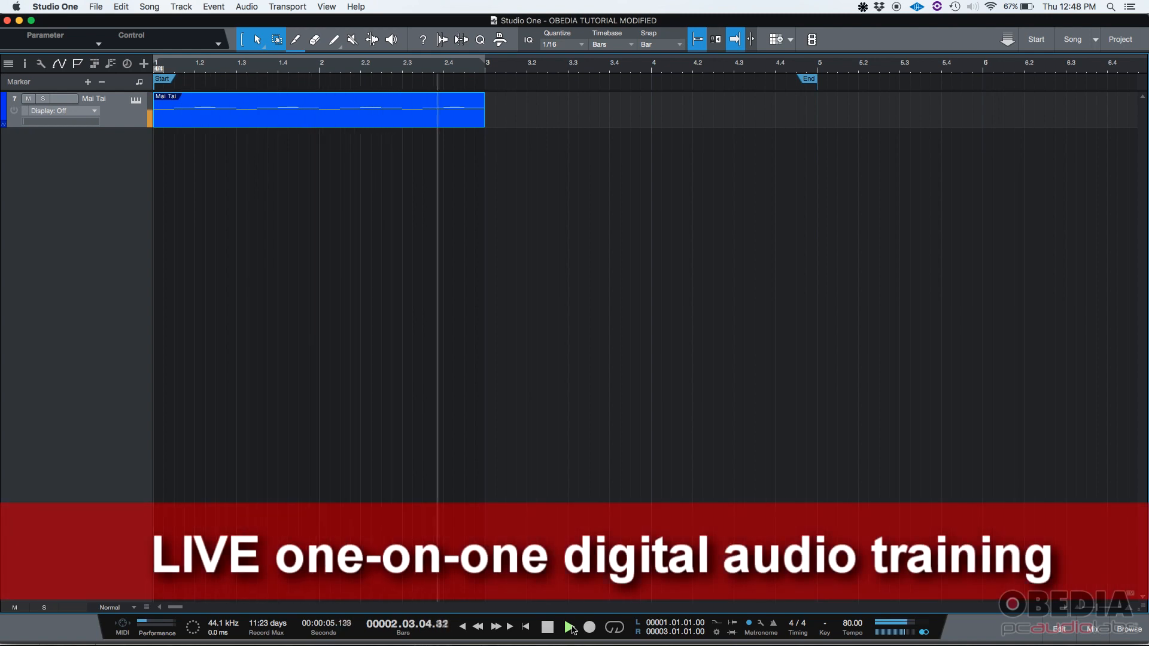
{"action": "left_click", "coordinate": [547, 627]}
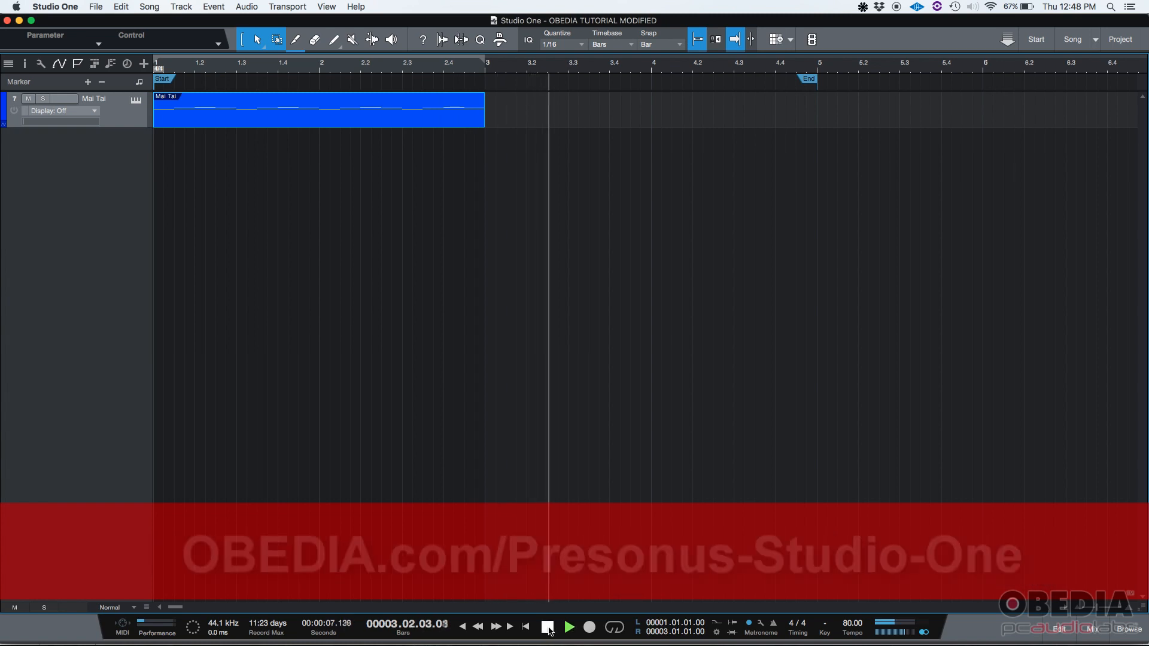
{"action": "left_click", "coordinate": [547, 626]}
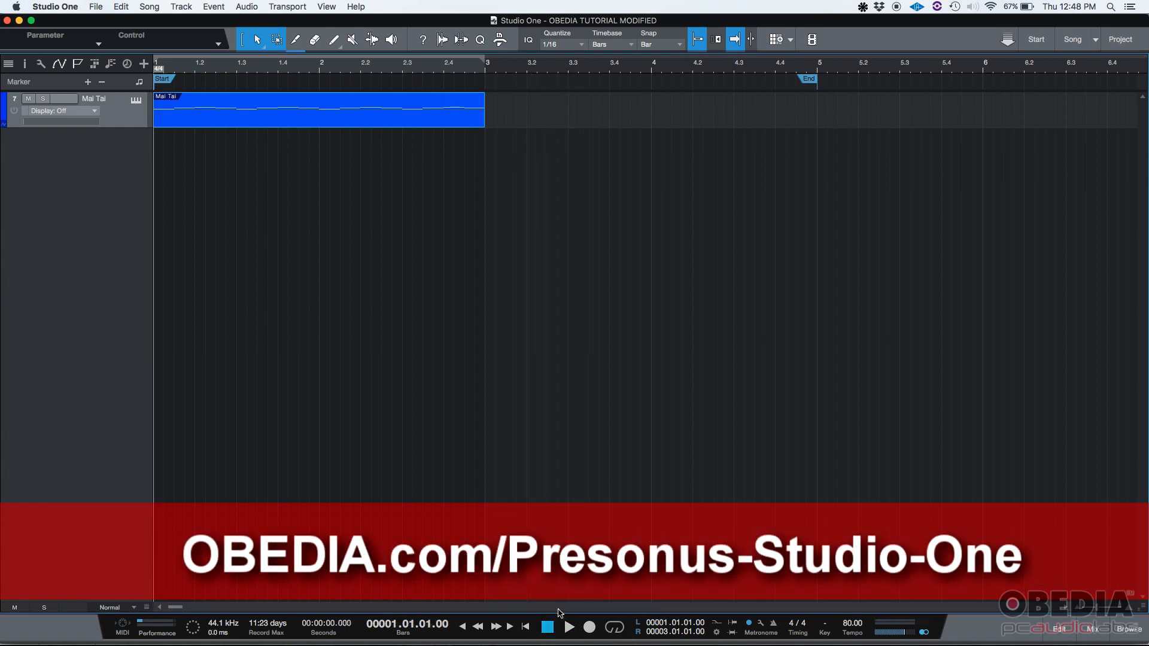
{"action": "mouse_move", "coordinate": [307, 155]}
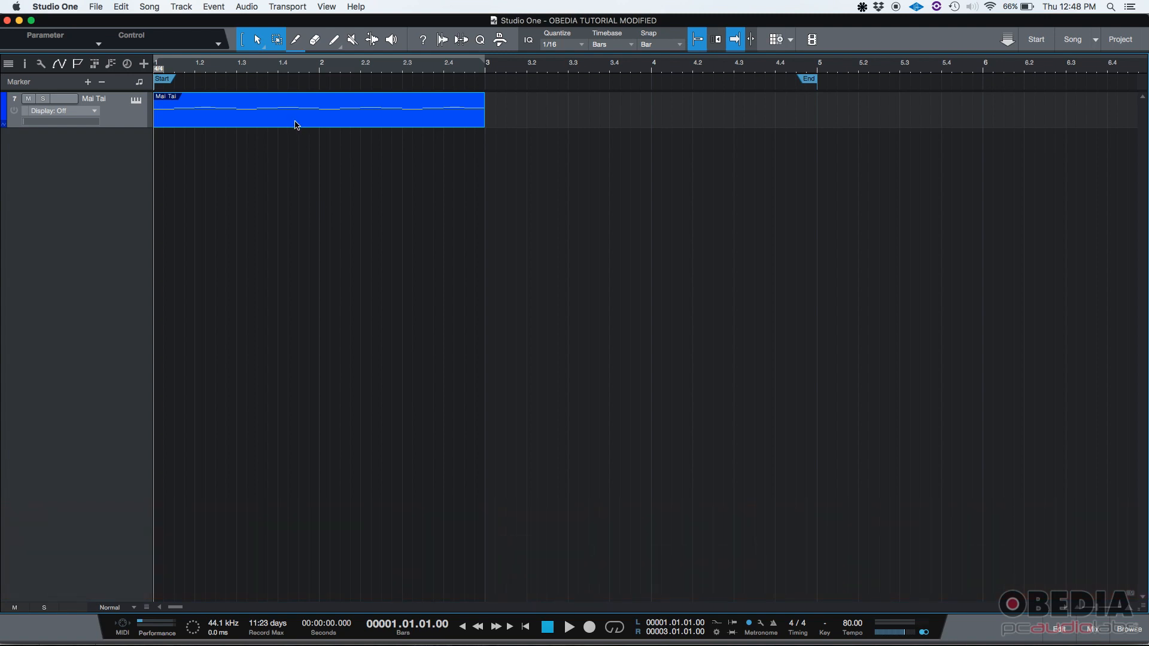
Open the Mai Tai part in the note editor and select its first four notes
{"action": "double_click", "coordinate": [319, 110]}
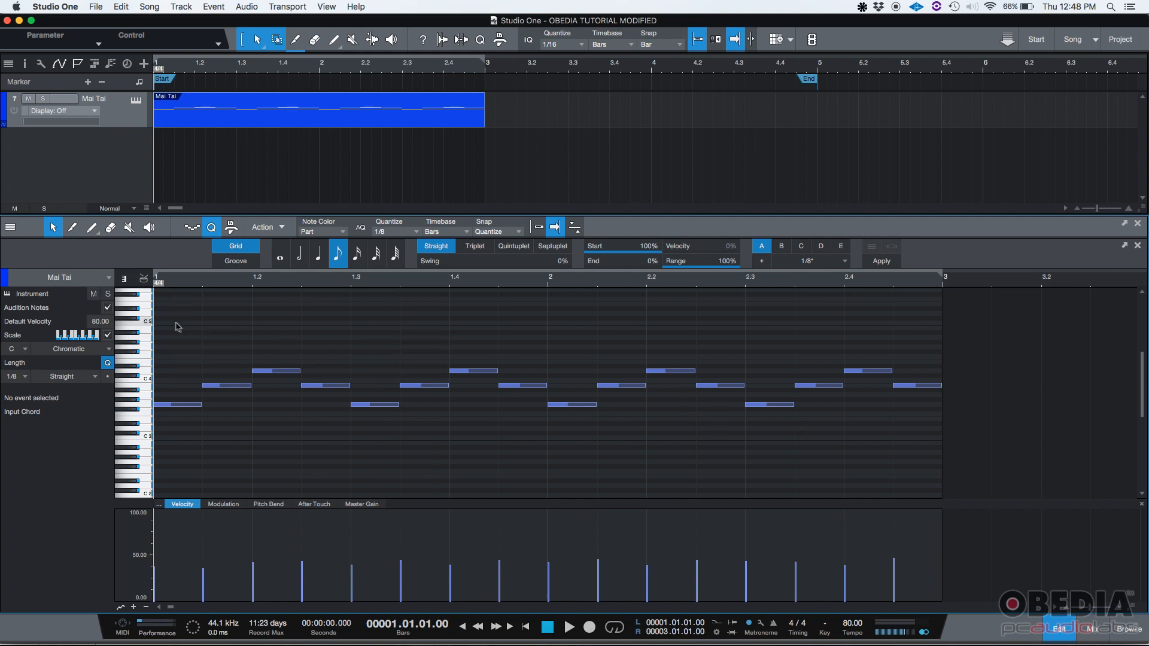
{"action": "mouse_move", "coordinate": [170, 317]}
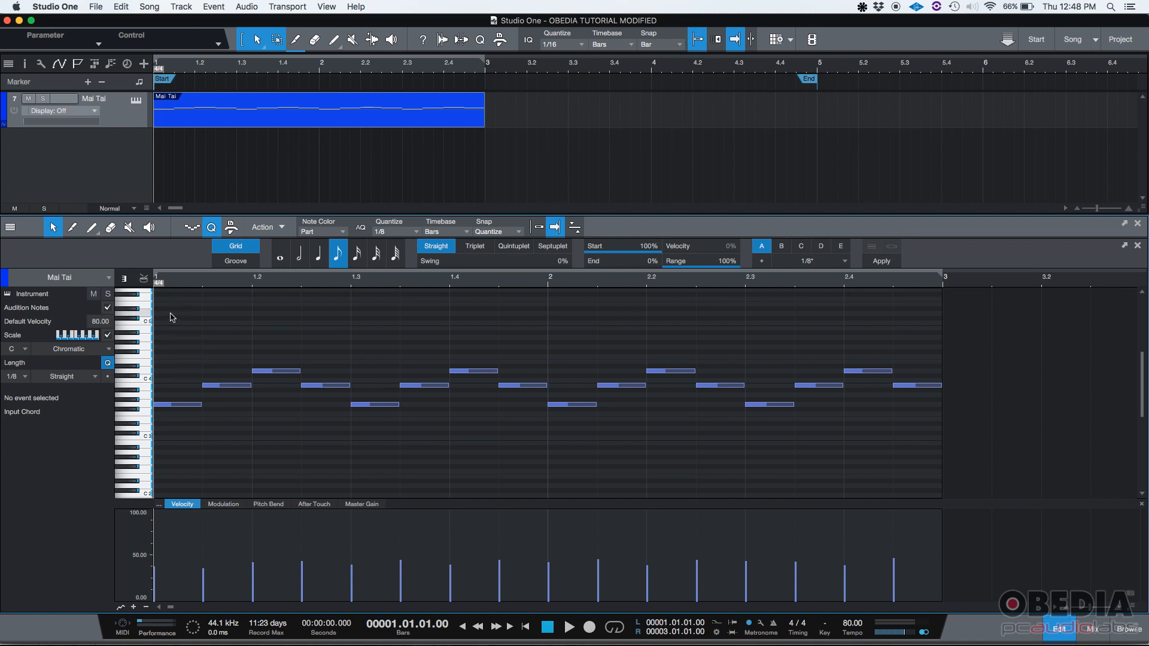
{"action": "left_click_drag", "start_coordinate": [166, 313], "coordinate": [321, 455]}
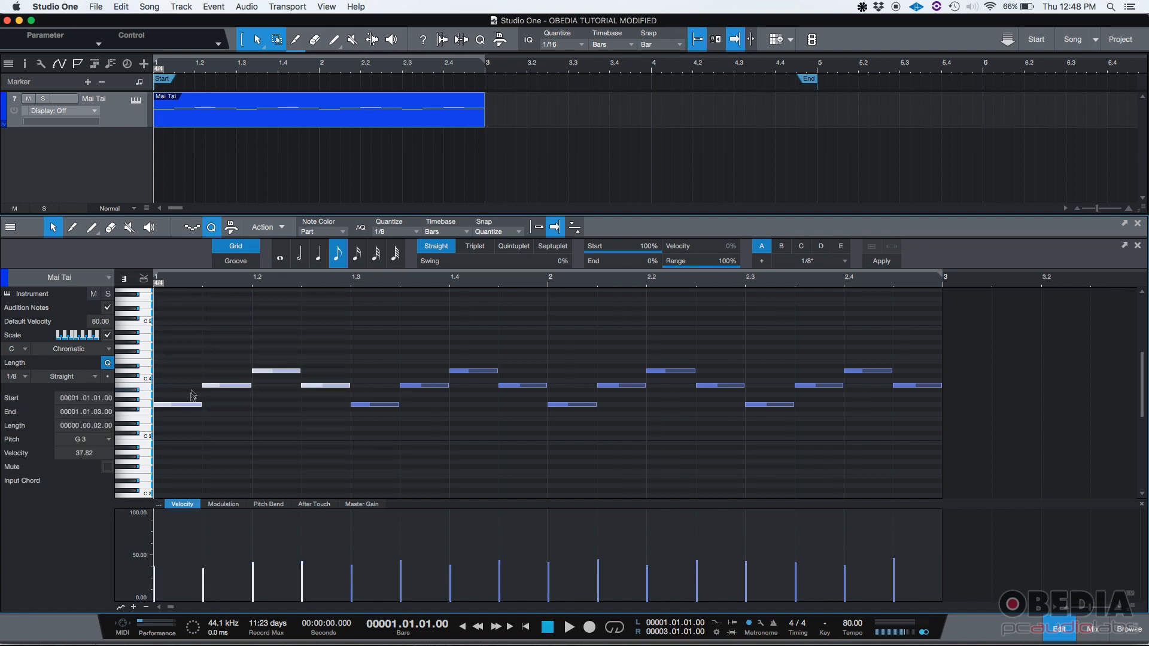
{"action": "mouse_move", "coordinate": [354, 394]}
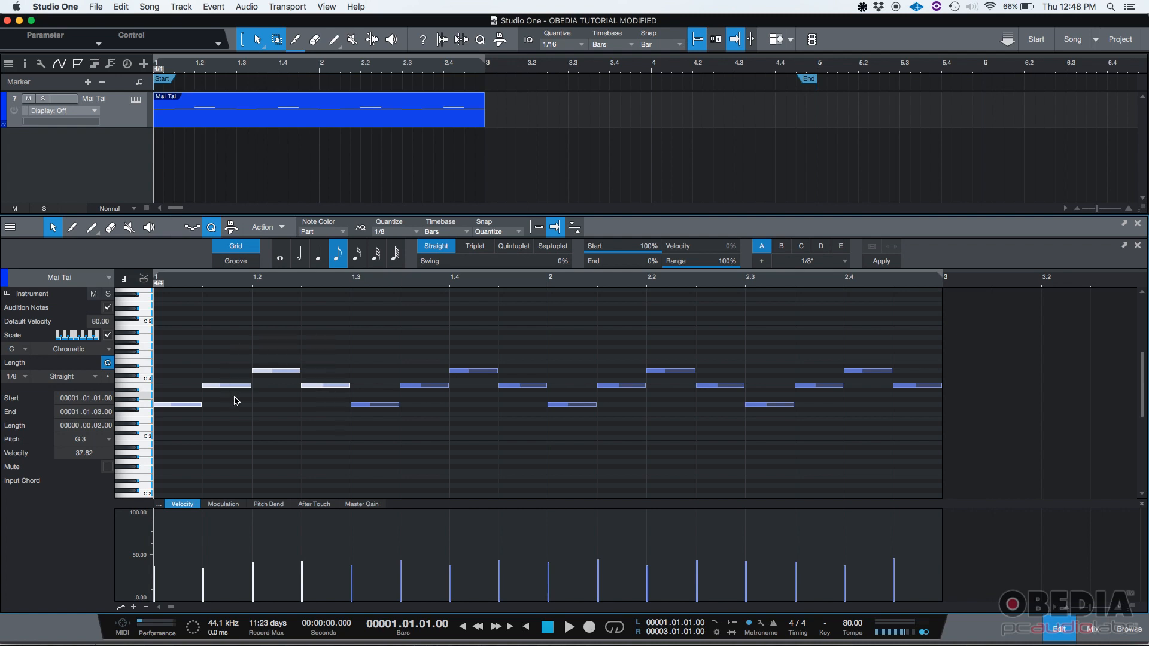
{"action": "mouse_move", "coordinate": [318, 388]}
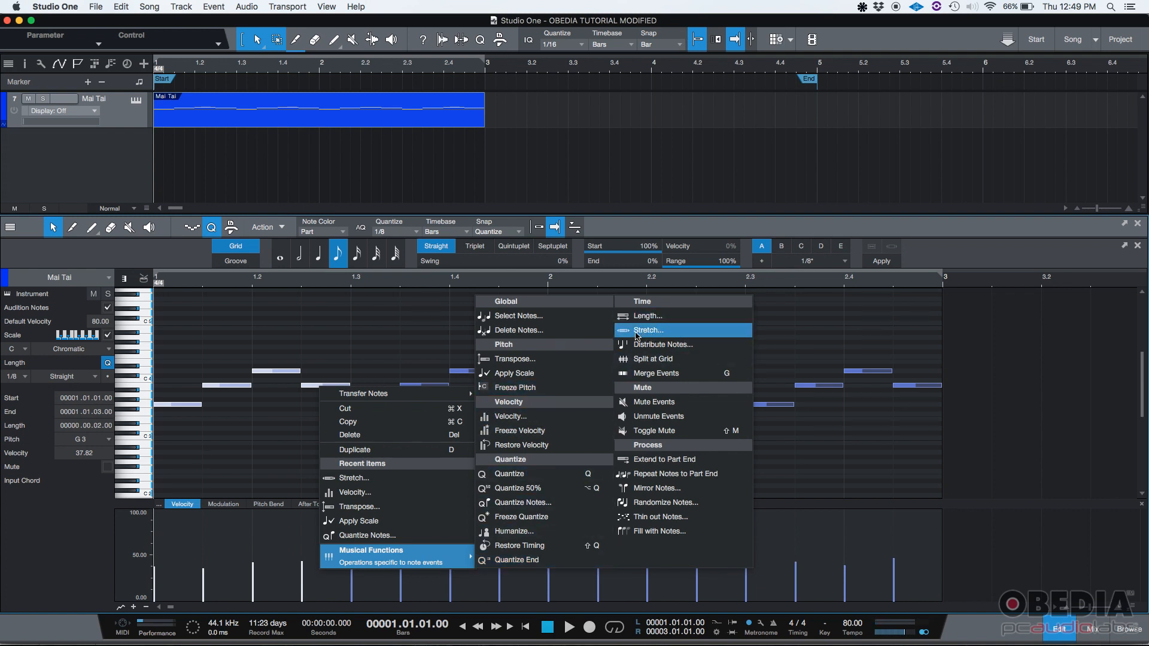
Stretch the selected notes with the Double Tempo option, halving their span
{"action": "left_click", "coordinate": [648, 331]}
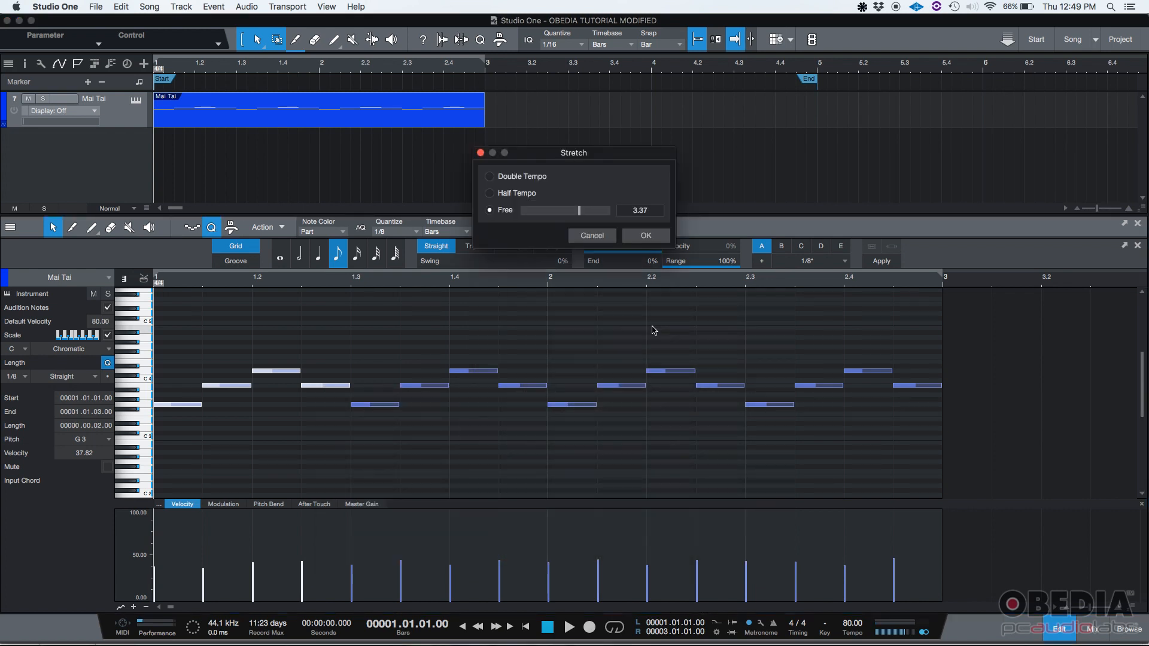
{"action": "left_click_drag", "start_coordinate": [573, 152], "coordinate": [703, 445]}
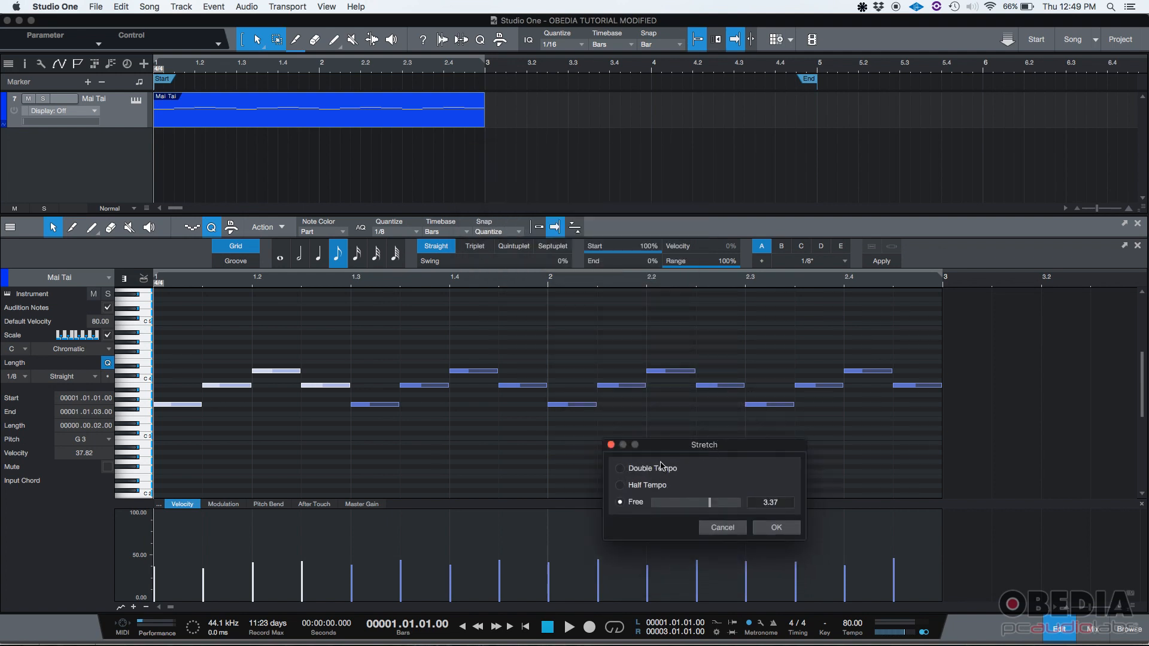
{"action": "left_click", "coordinate": [621, 468]}
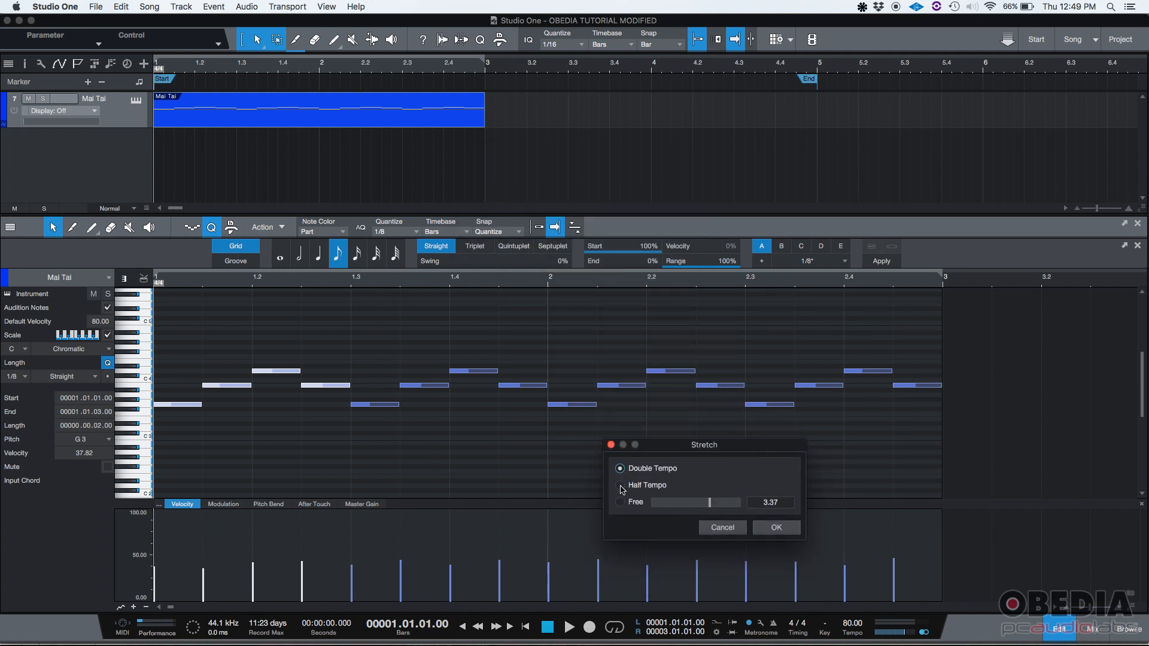
{"action": "left_click", "coordinate": [620, 502]}
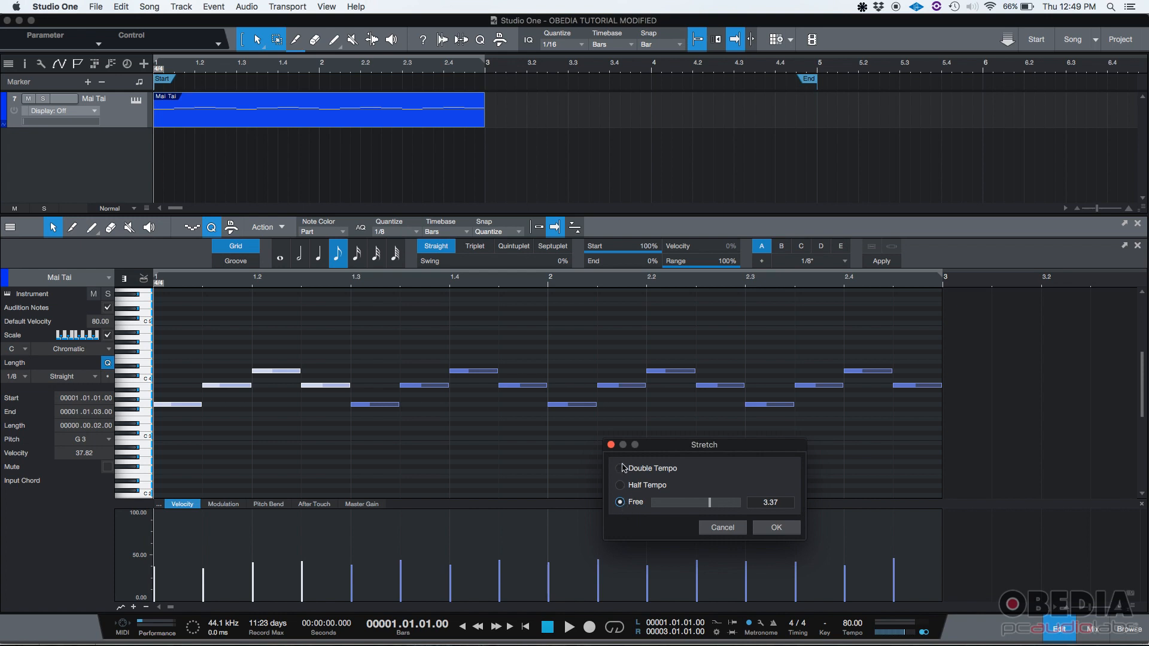
{"action": "left_click", "coordinate": [620, 469]}
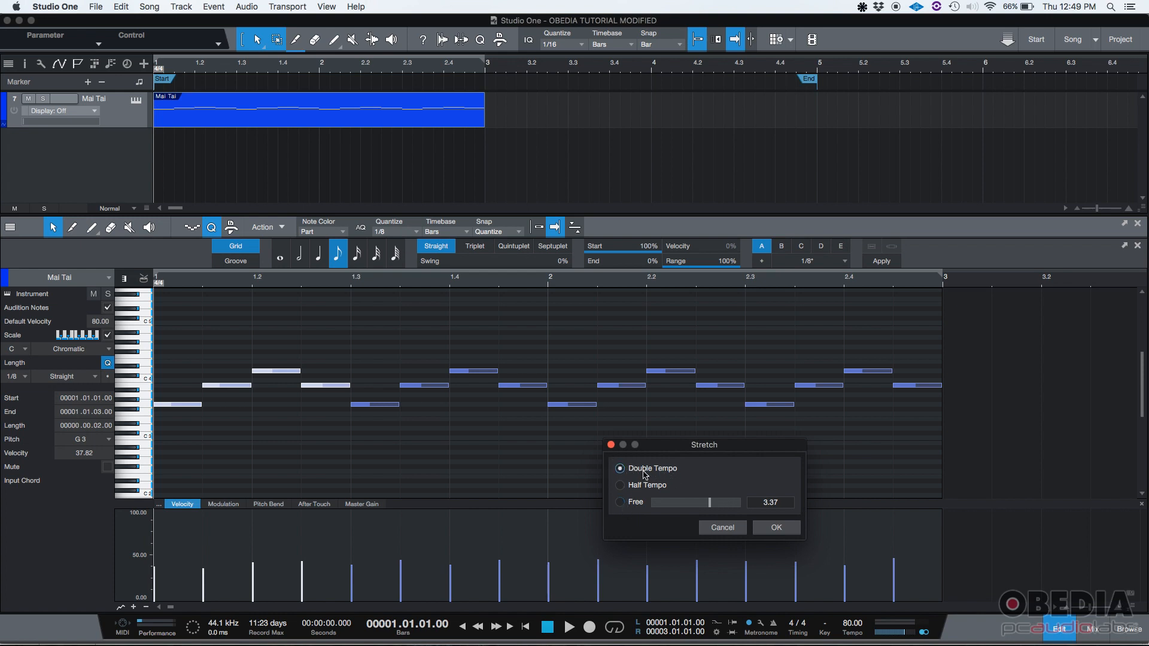
{"action": "mouse_move", "coordinate": [308, 401]}
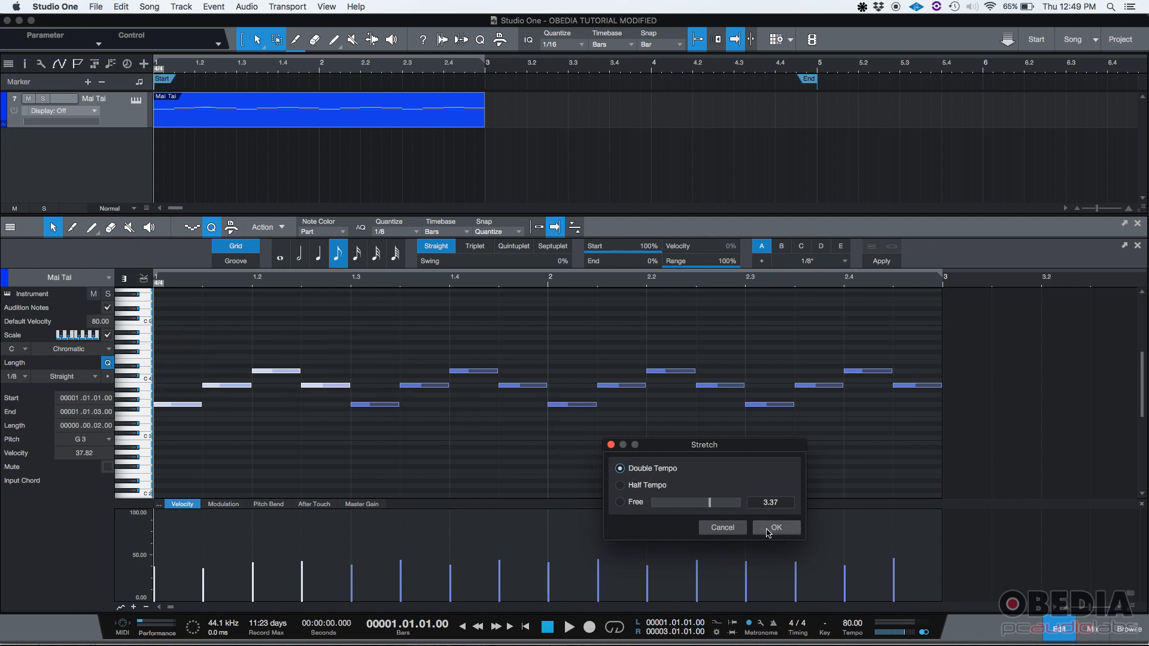
{"action": "left_click", "coordinate": [776, 528]}
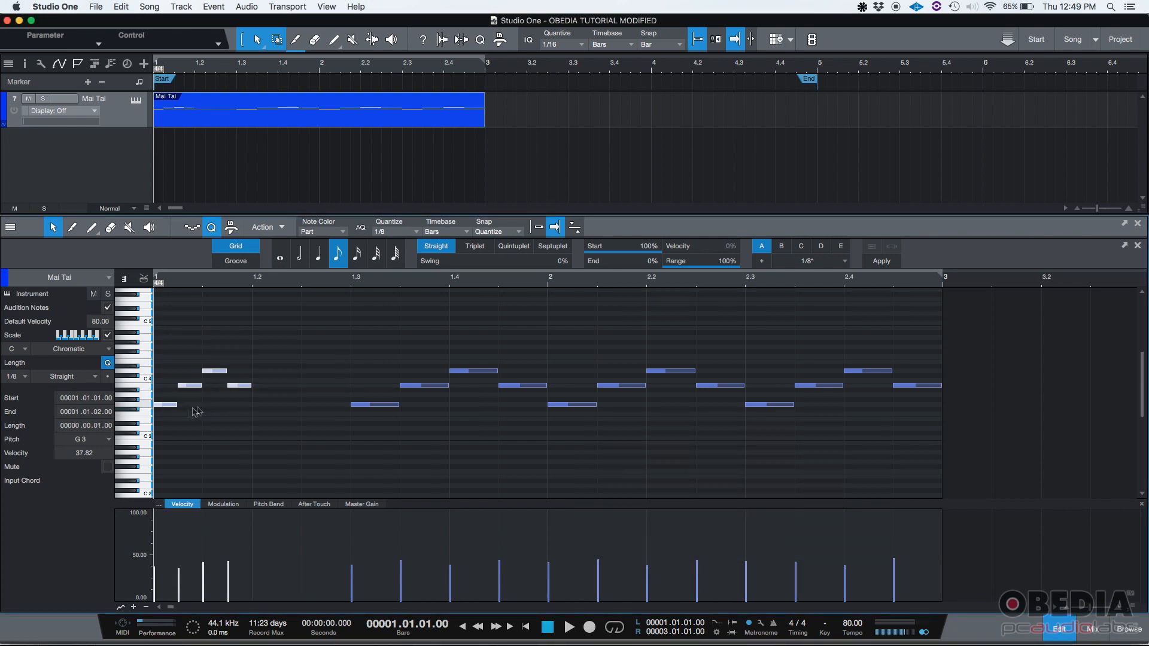
{"action": "mouse_move", "coordinate": [176, 406]}
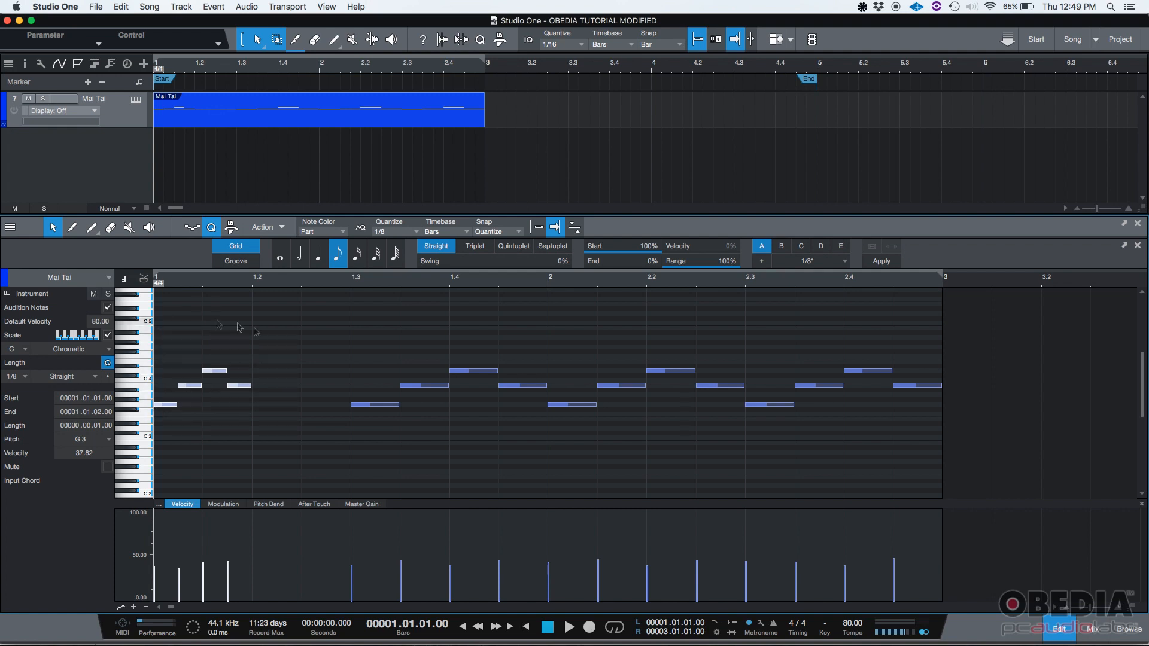
{"action": "mouse_move", "coordinate": [297, 373]}
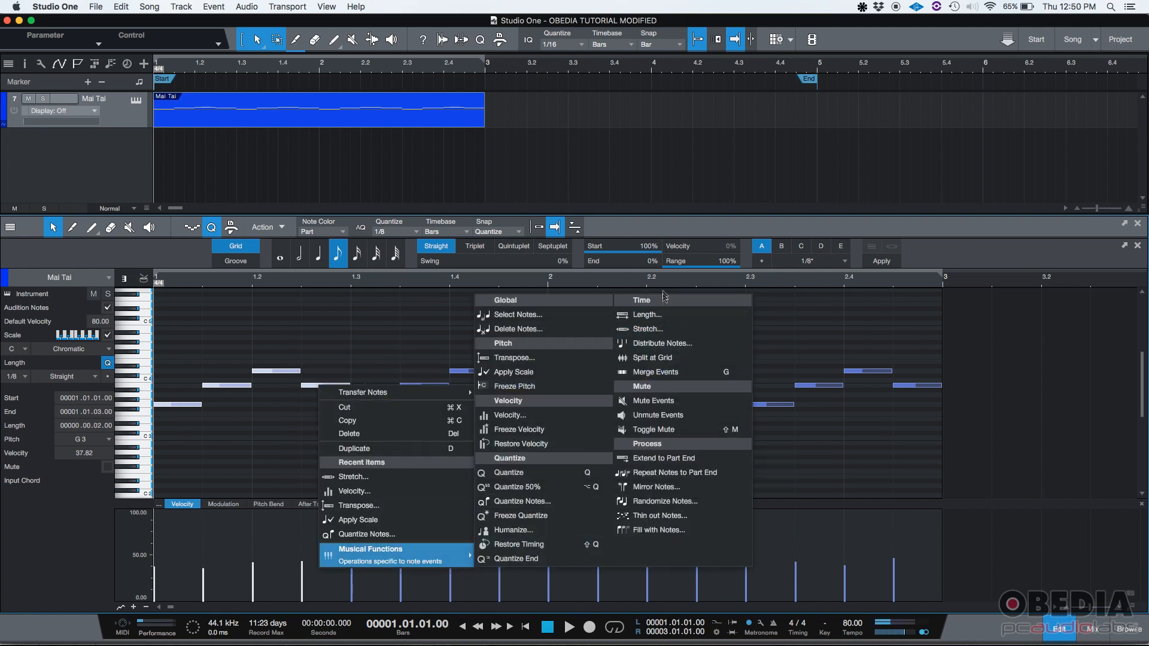
Stretch the selected notes with Half Tempo, doubling their length and span
{"action": "left_click", "coordinate": [648, 327]}
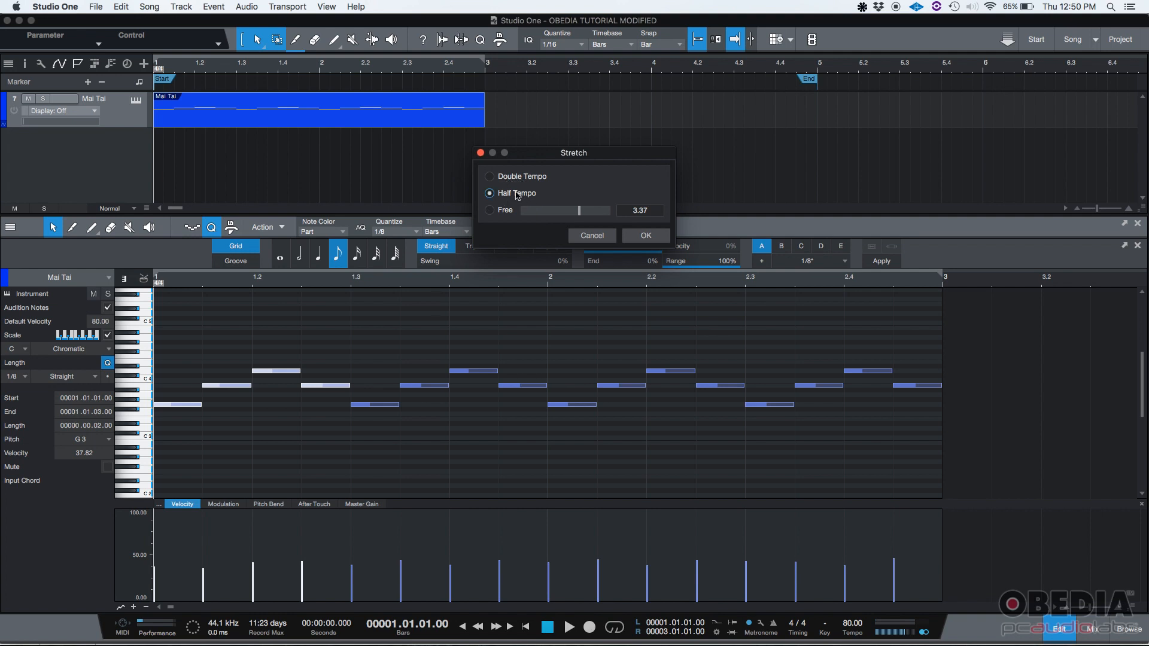
{"action": "left_click_drag", "start_coordinate": [573, 152], "coordinate": [610, 419]}
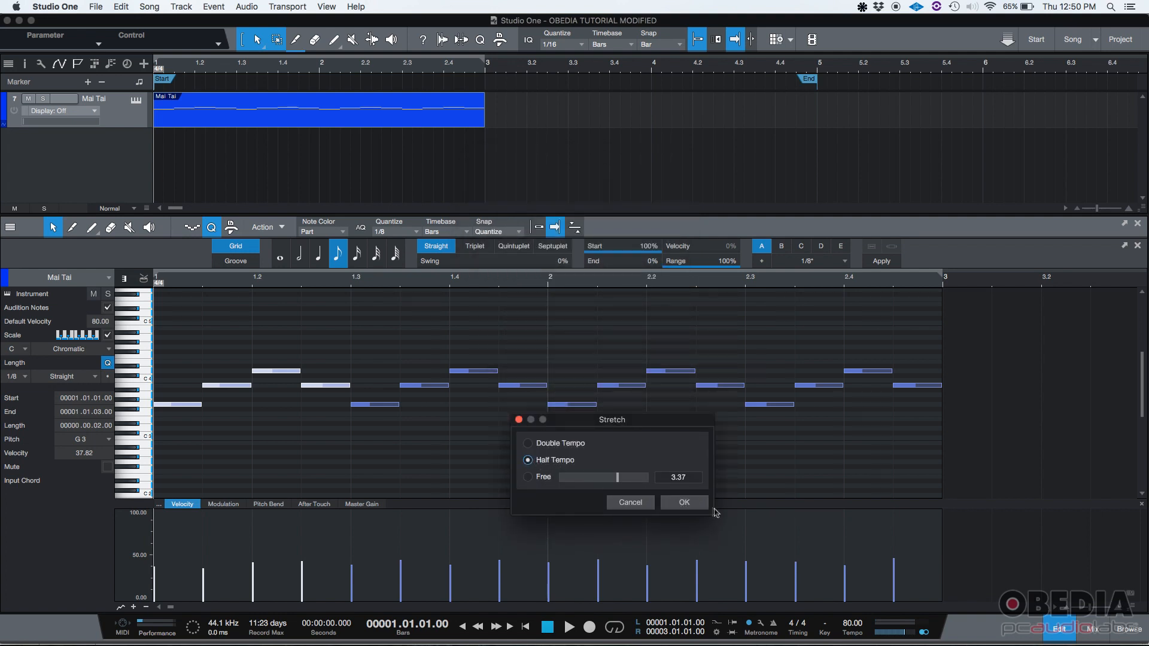
{"action": "mouse_move", "coordinate": [246, 410]}
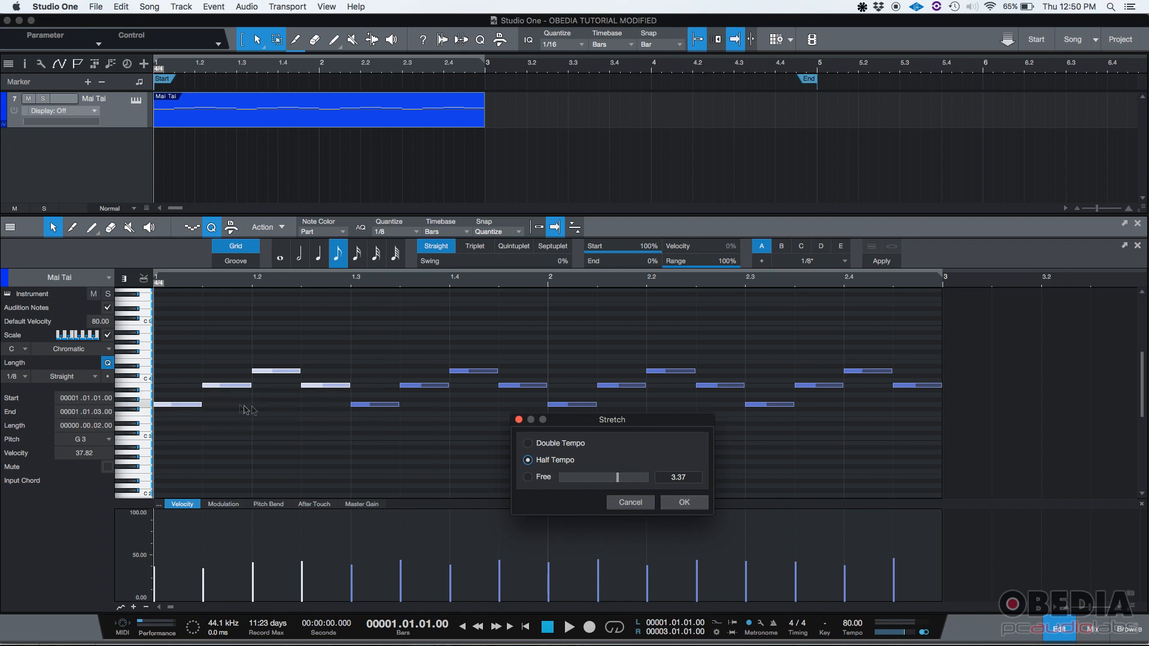
{"action": "mouse_move", "coordinate": [295, 408]}
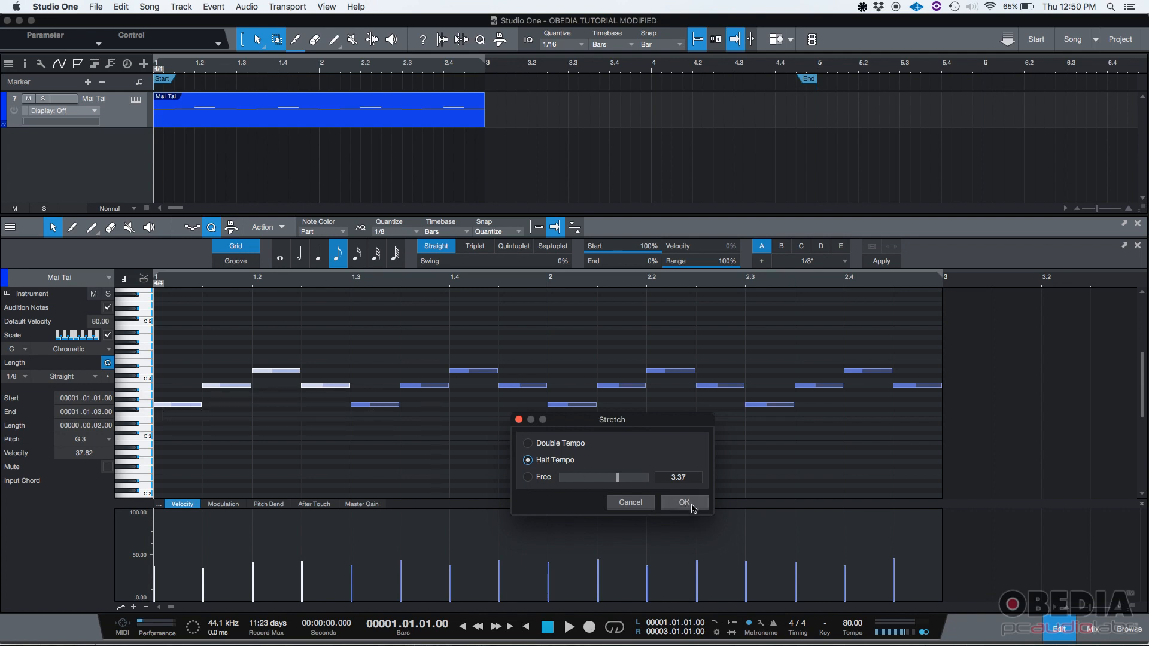
{"action": "left_click", "coordinate": [684, 503]}
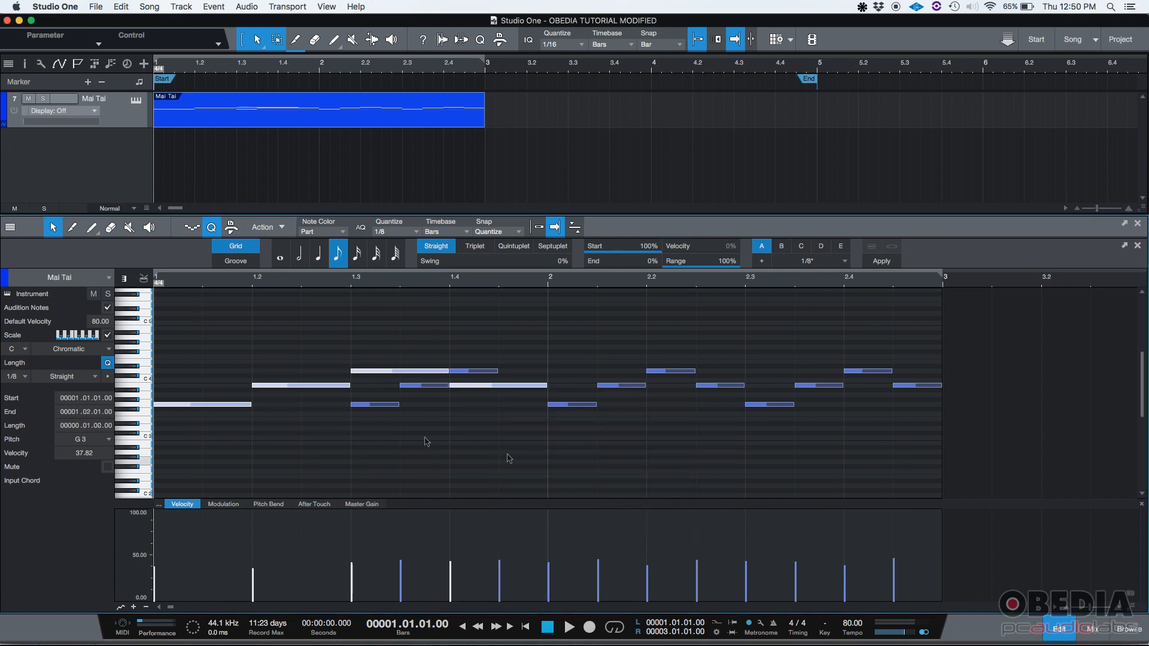
{"action": "mouse_move", "coordinate": [243, 391]}
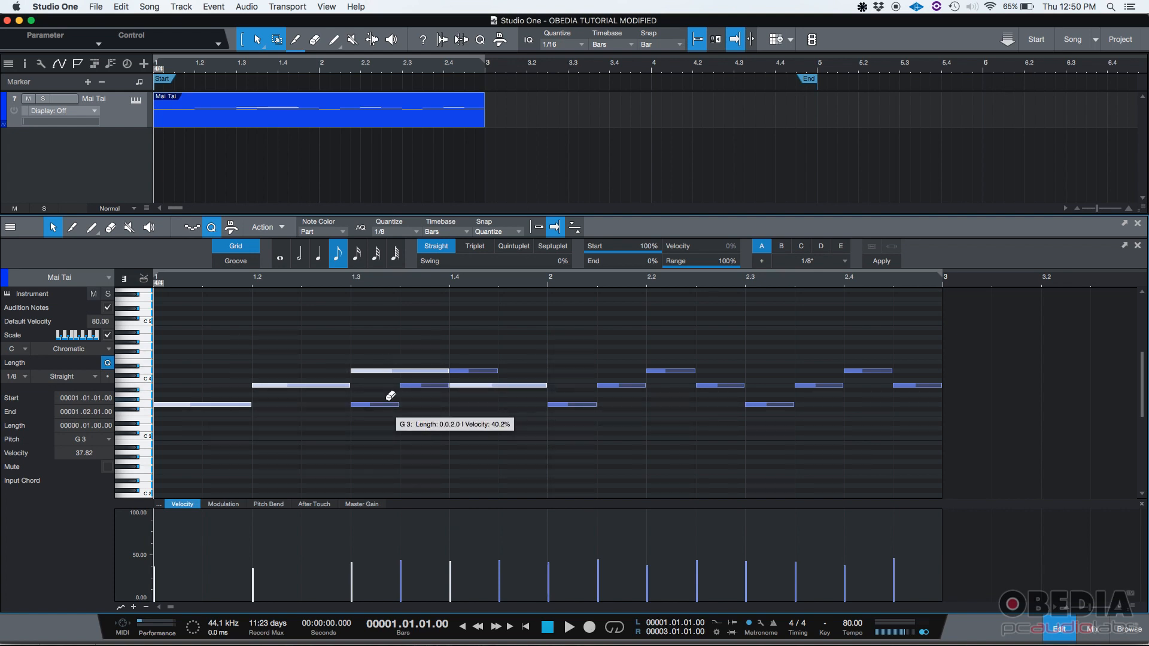
Apply a Free stretch of 3.00 to the selected notes, tripling their length
{"action": "right_click", "coordinate": [393, 396]}
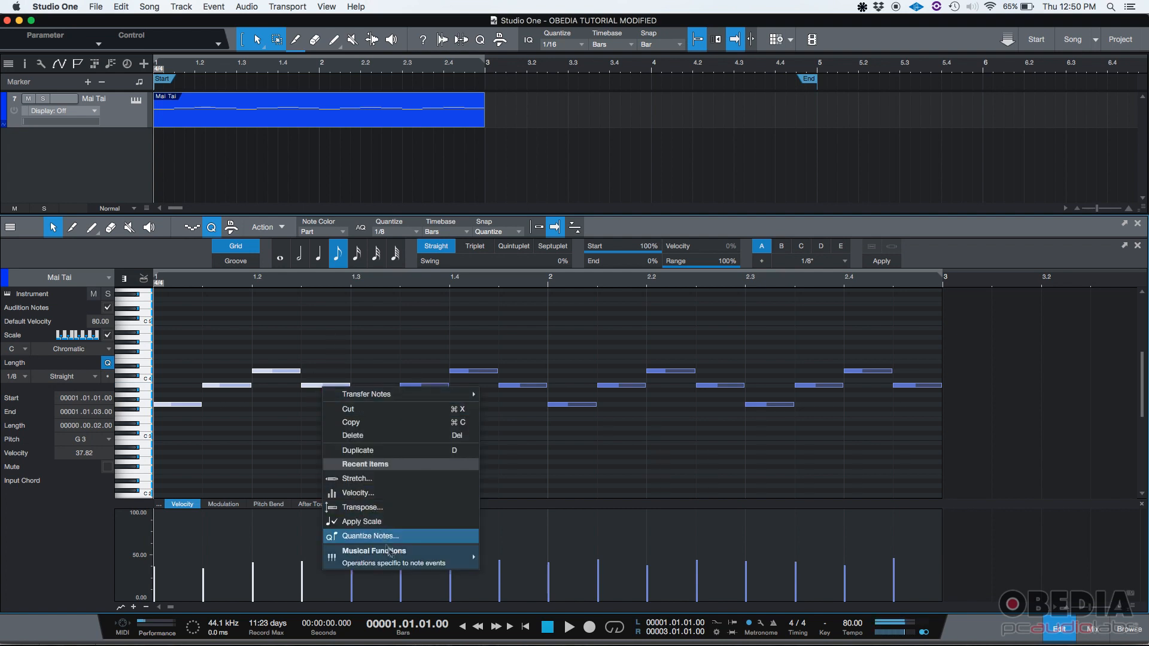
{"action": "left_click", "coordinate": [357, 479]}
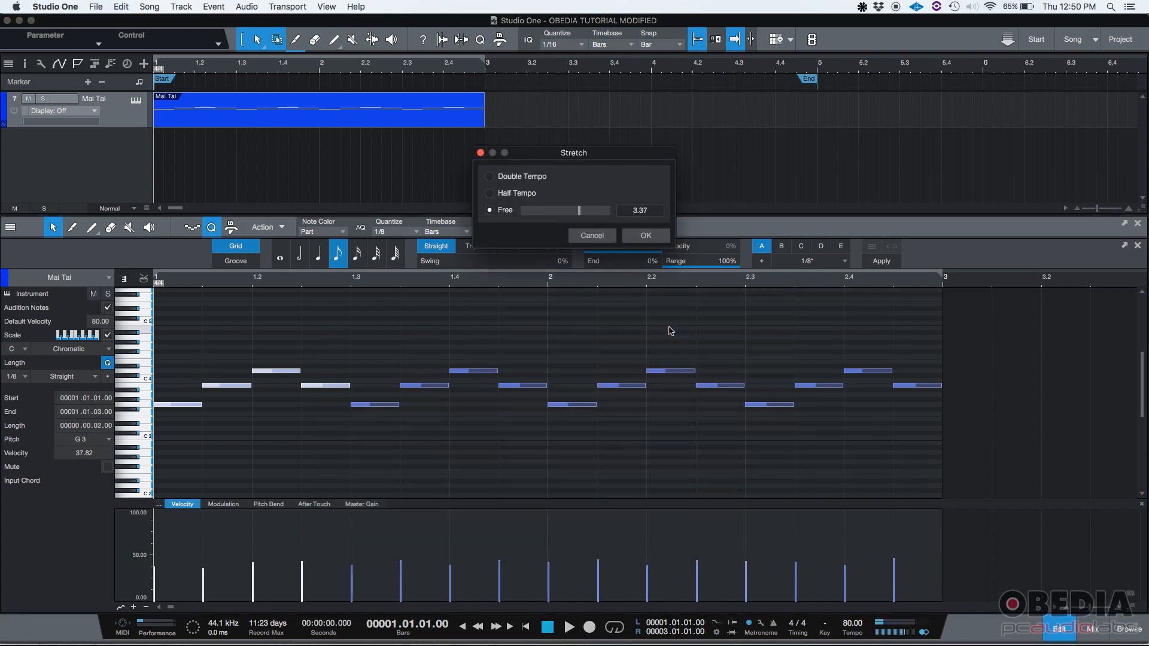
{"action": "left_click_drag", "start_coordinate": [574, 152], "coordinate": [671, 432]}
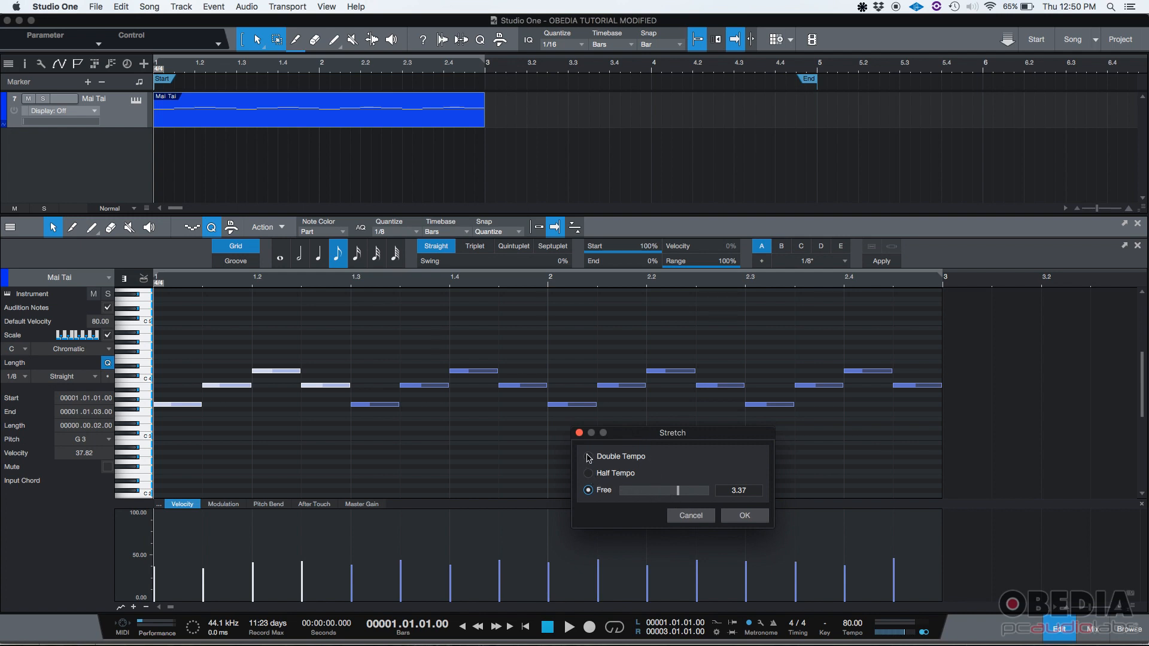
{"action": "left_click", "coordinate": [589, 456]}
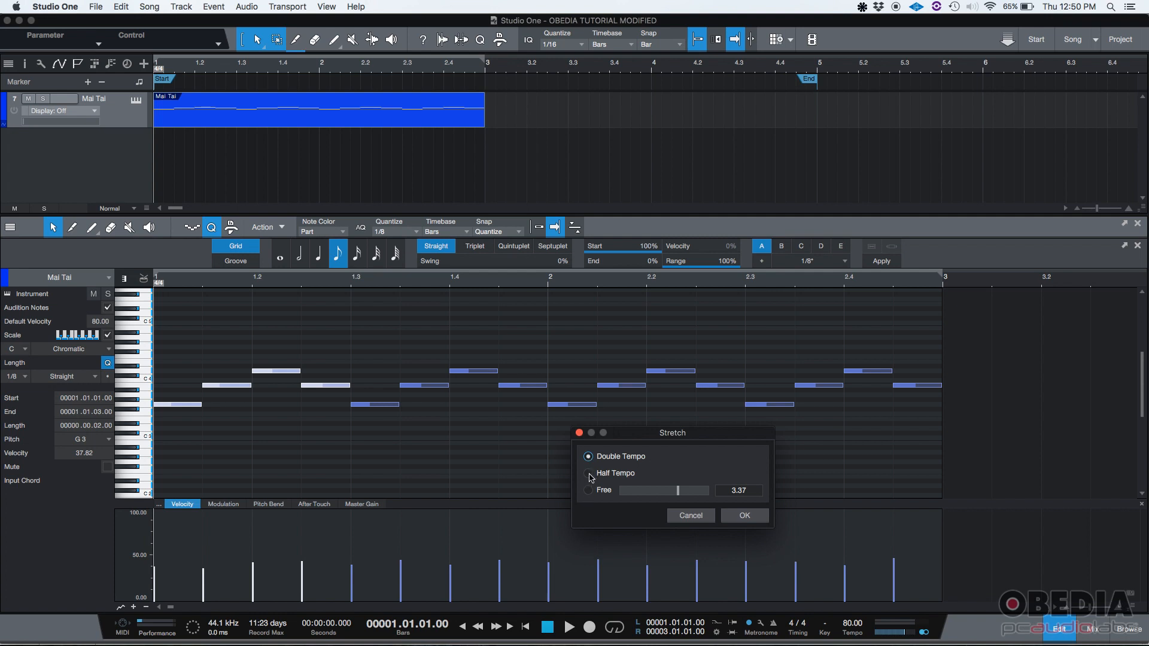
{"action": "left_click", "coordinate": [589, 474]}
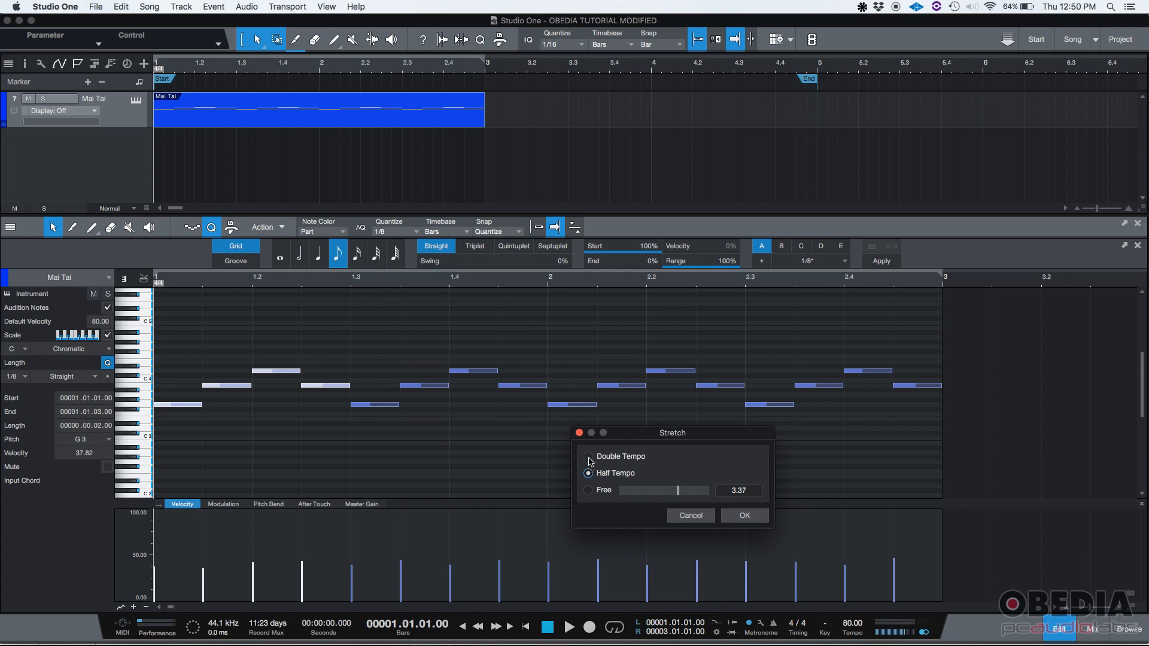
{"action": "left_click", "coordinate": [587, 489]}
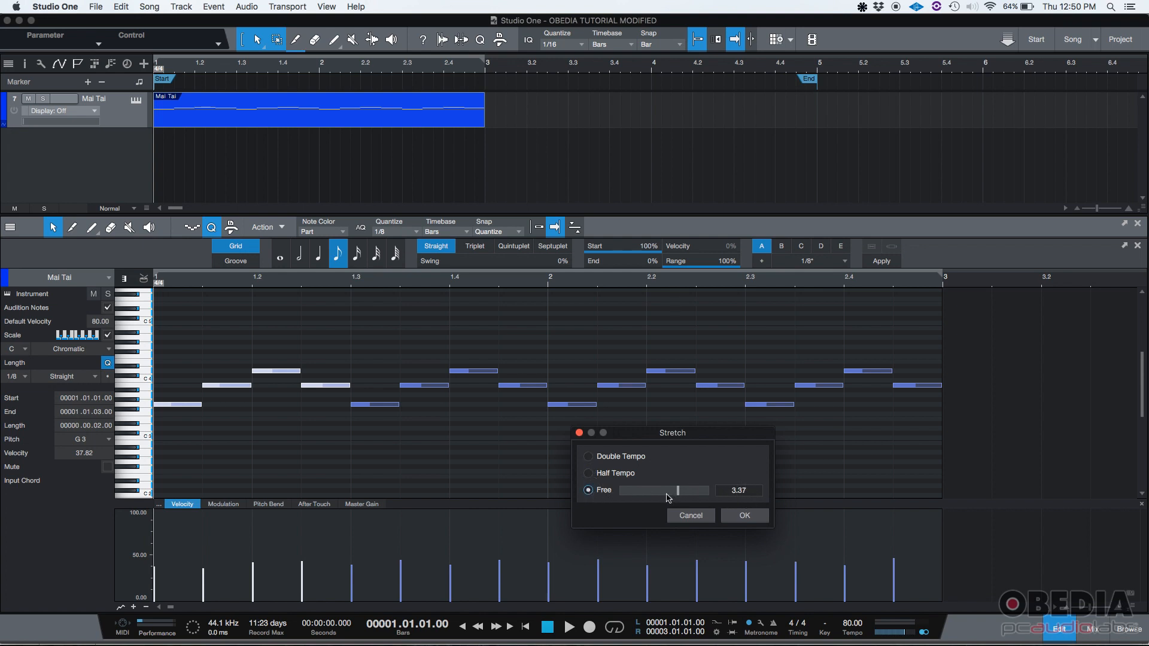
{"action": "left_click_drag", "start_coordinate": [675, 489], "coordinate": [656, 492]}
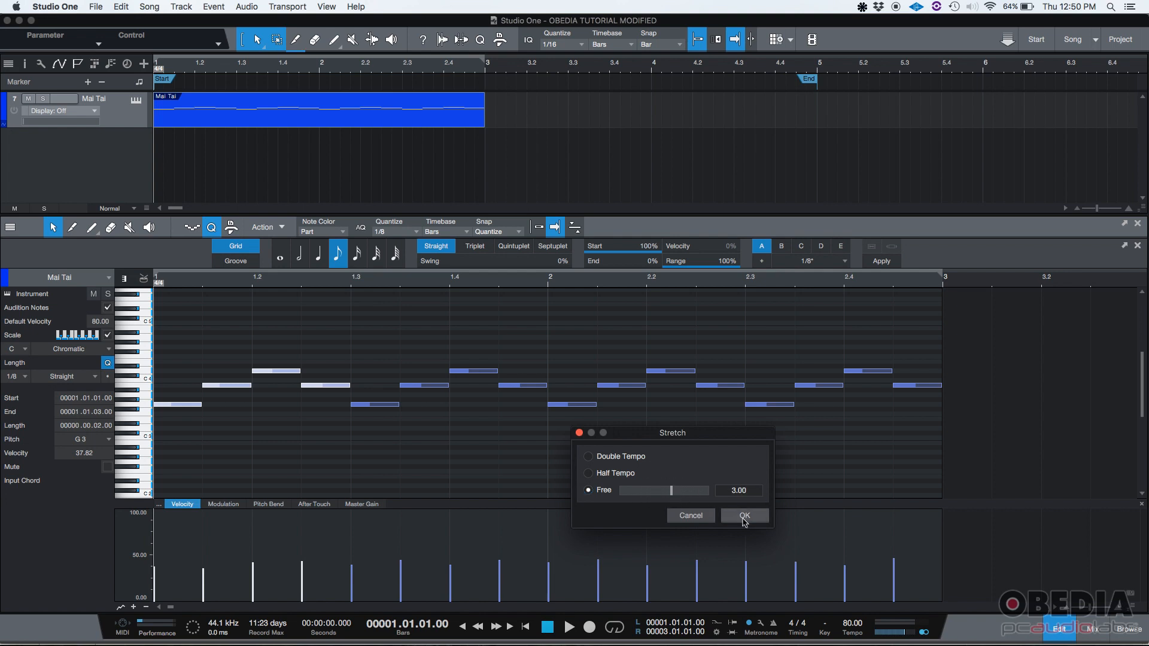
{"action": "left_click", "coordinate": [743, 515]}
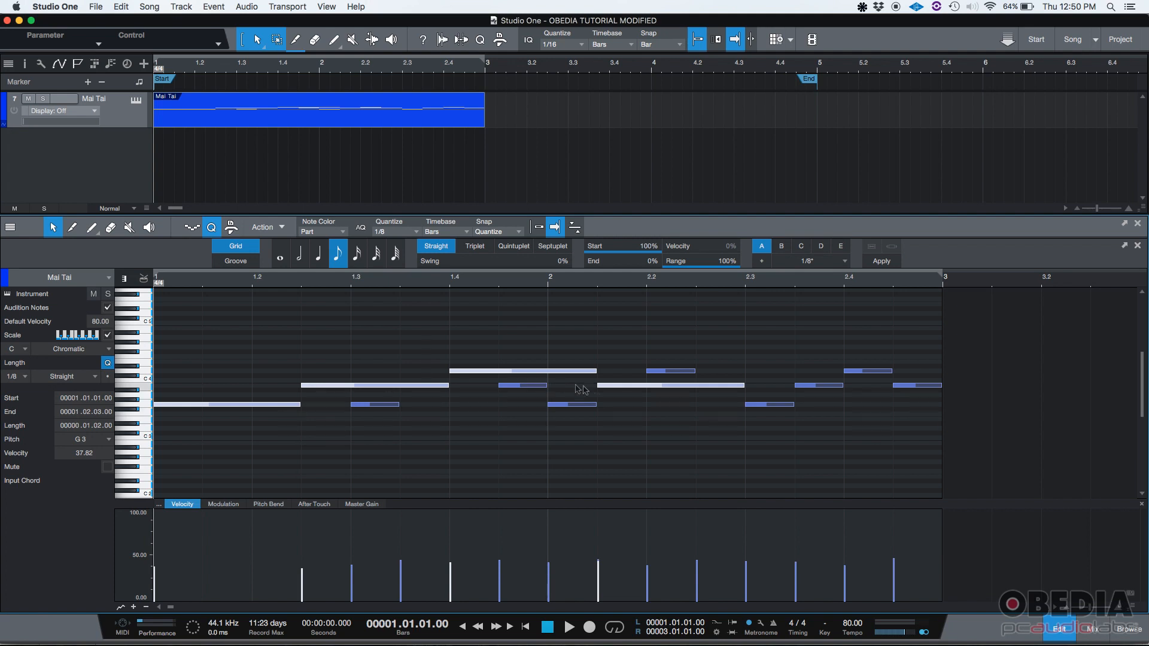
{"action": "mouse_move", "coordinate": [253, 389]}
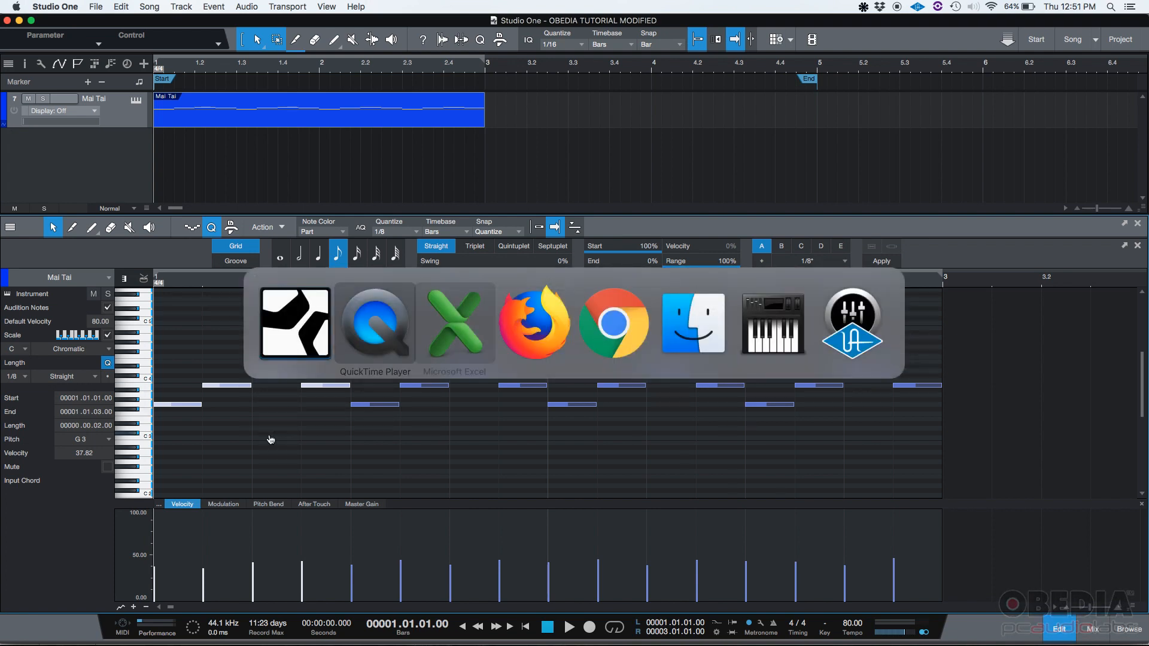
Bring the Firefox window with the OBEDIA website to the front
{"action": "left_click", "coordinate": [536, 322]}
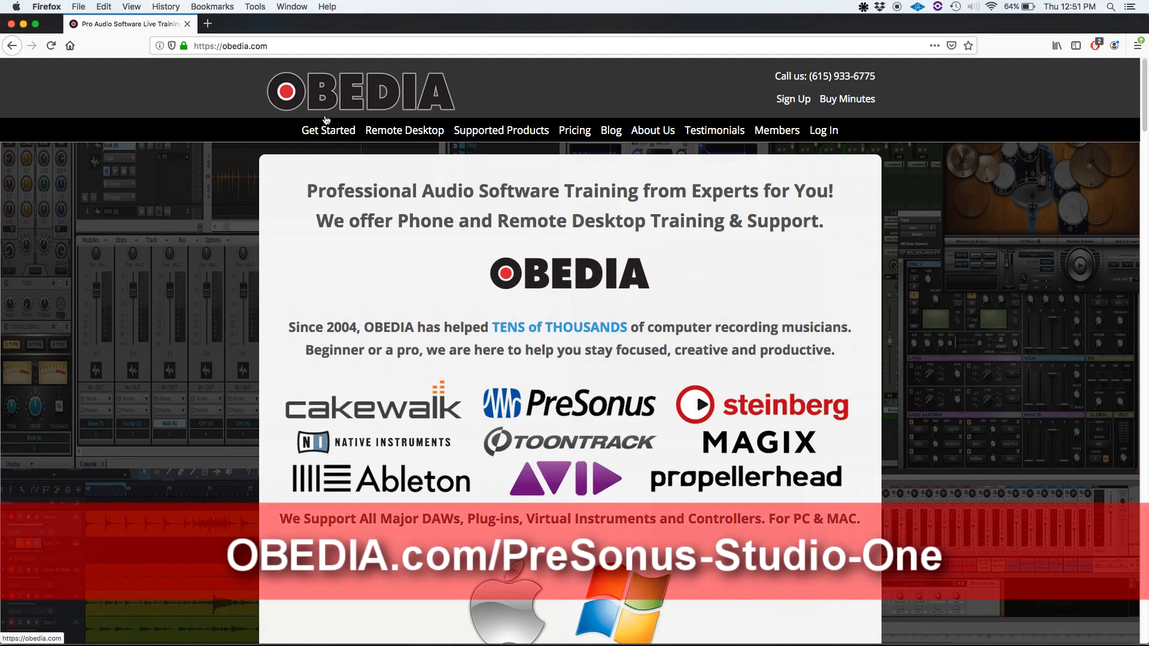
{"action": "mouse_move", "coordinate": [841, 77]}
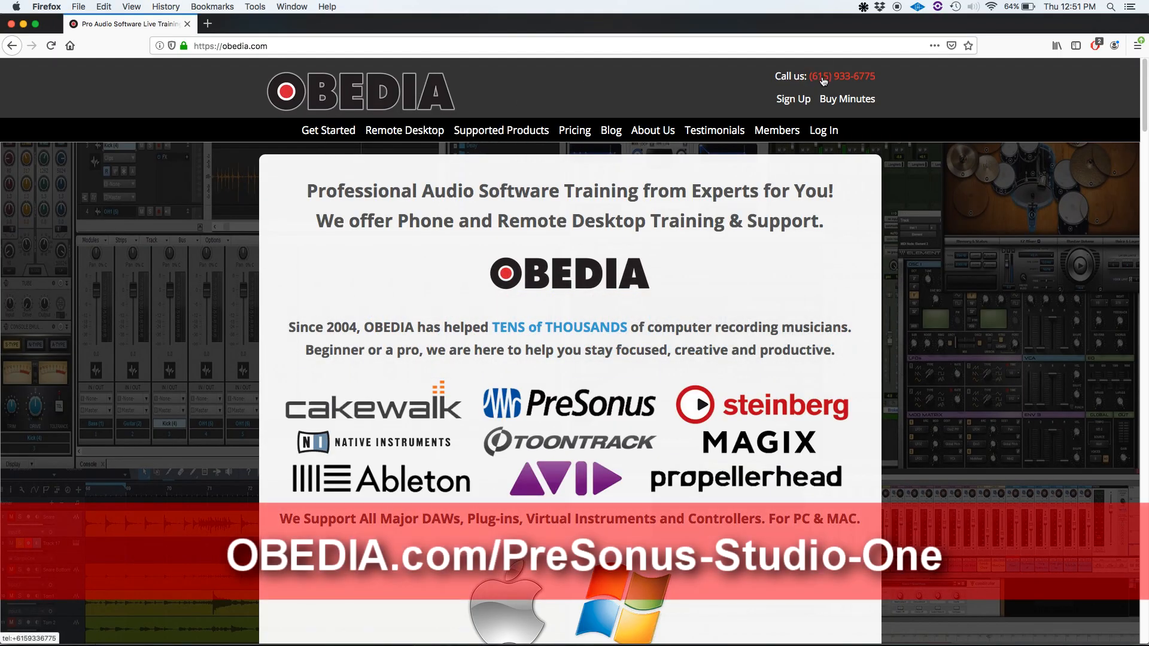
{"action": "mouse_move", "coordinate": [876, 83]}
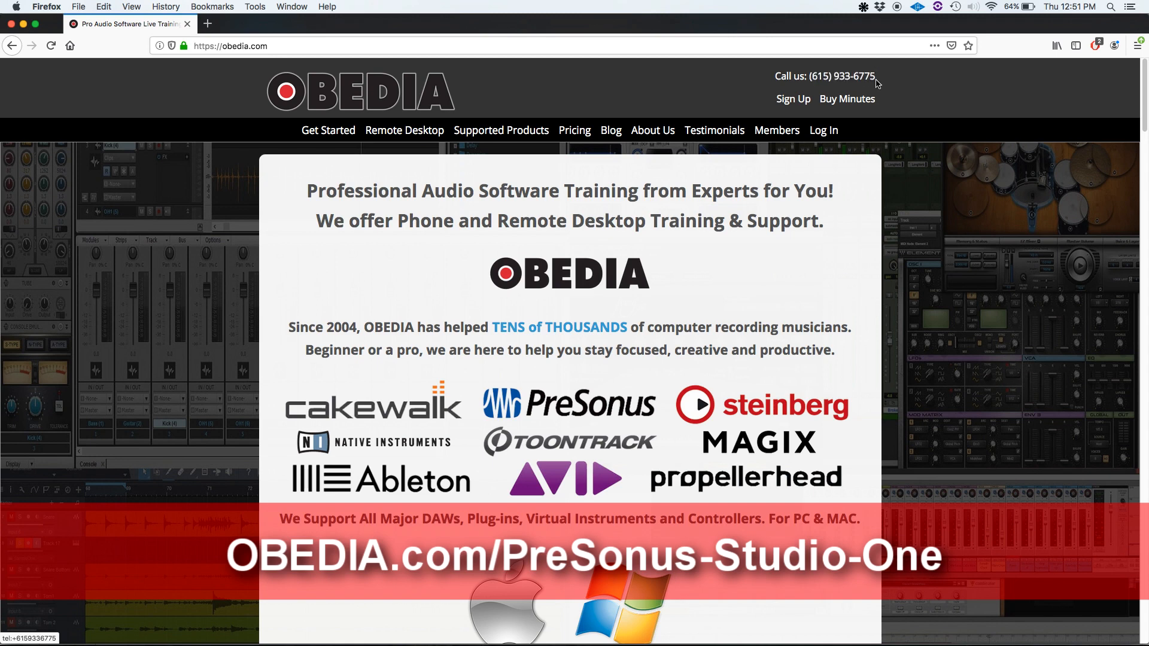